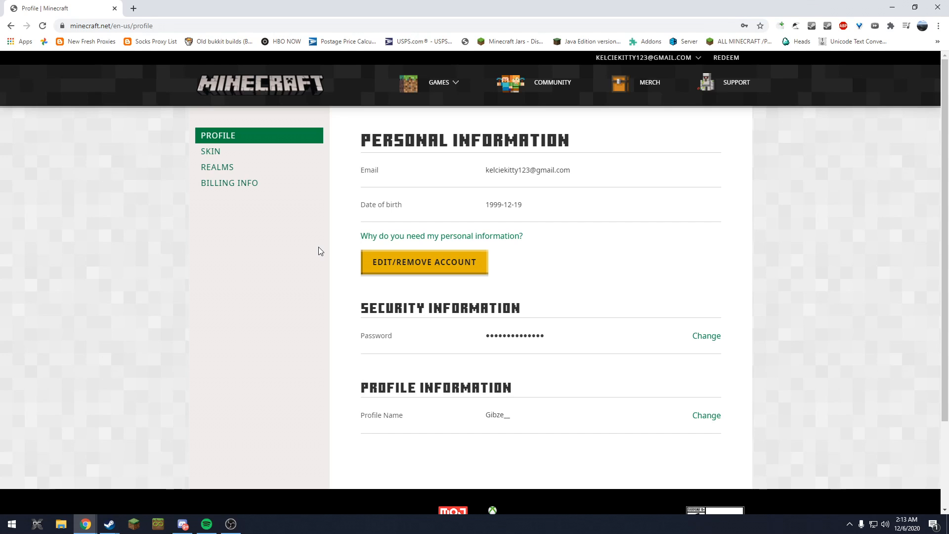
{"action": "mouse_move", "coordinate": [785, 211]}
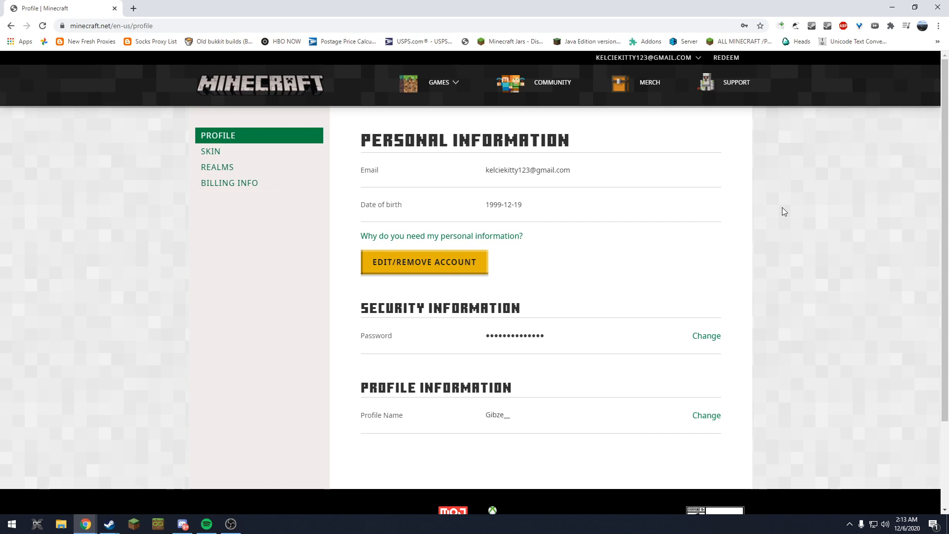
- Show DevTools on the Network view with the request filter cleared
{"action": "key", "text": "F12"}
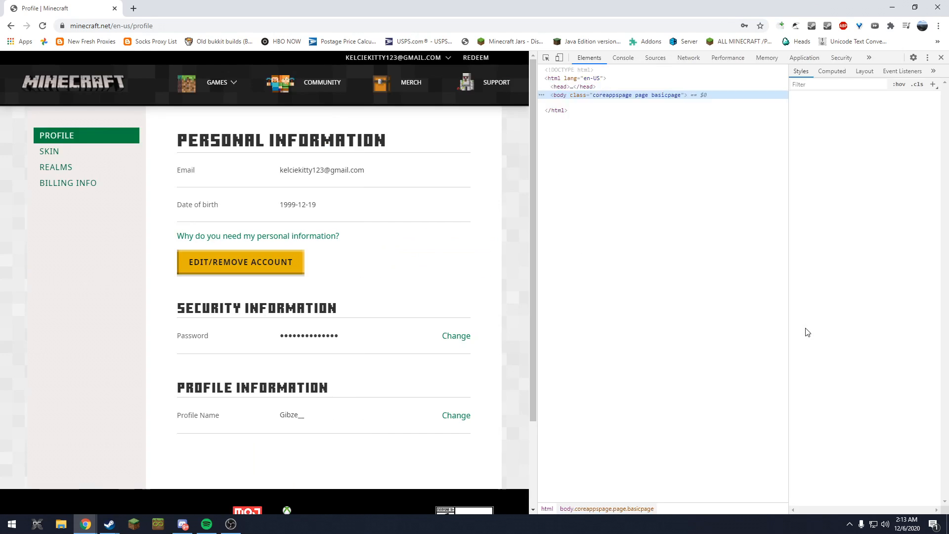
{"action": "left_click", "coordinate": [689, 58]}
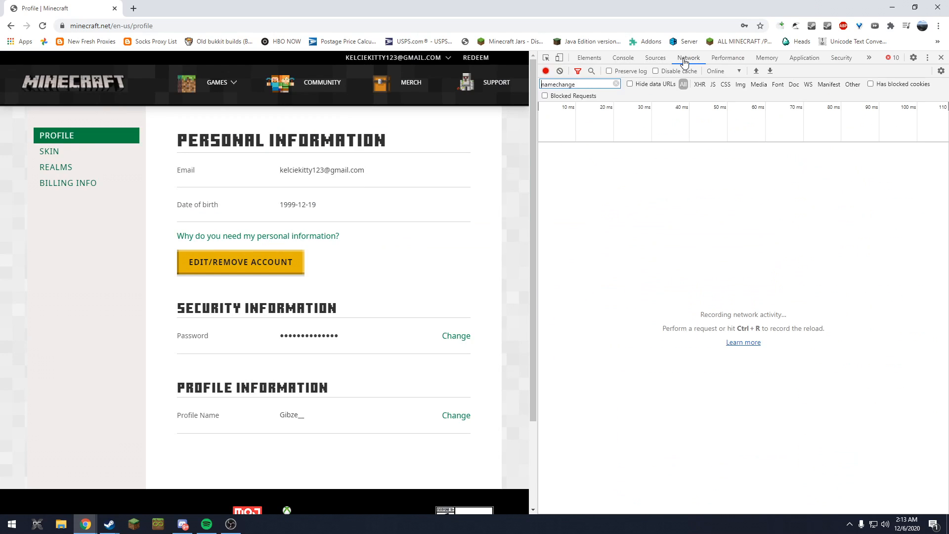
{"action": "left_click", "coordinate": [576, 83]}
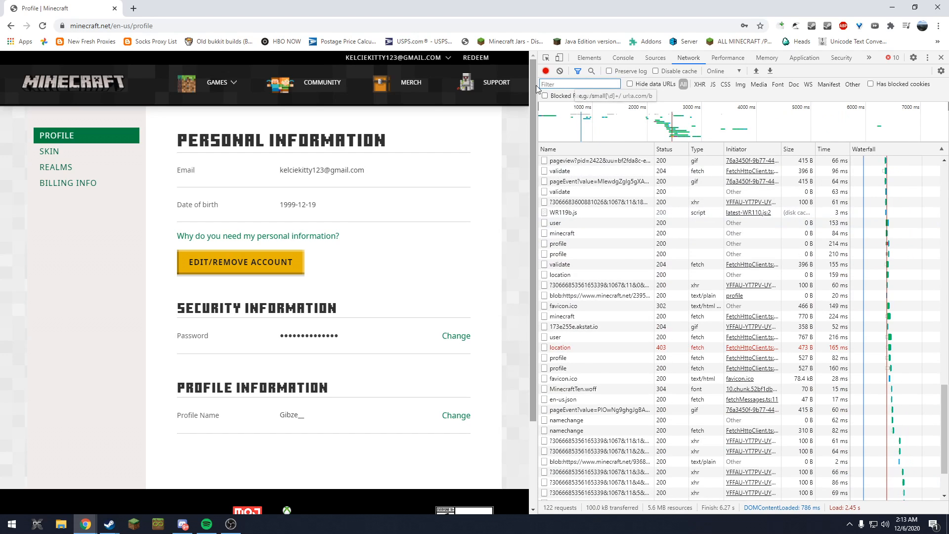
- Filter requests by 'namechange' and inspect the first match, which fails to load response data
{"action": "left_click", "coordinate": [578, 83]}
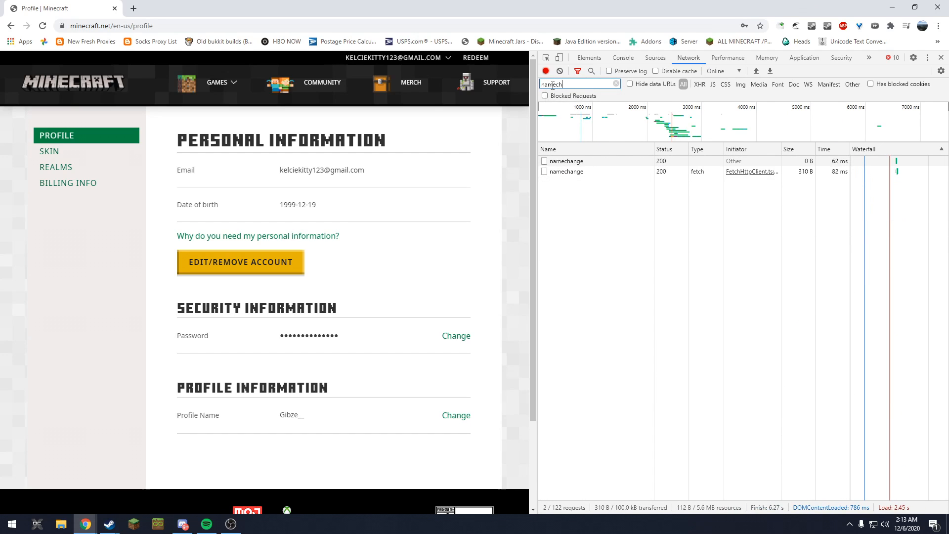
{"action": "type", "text": "namechange"}
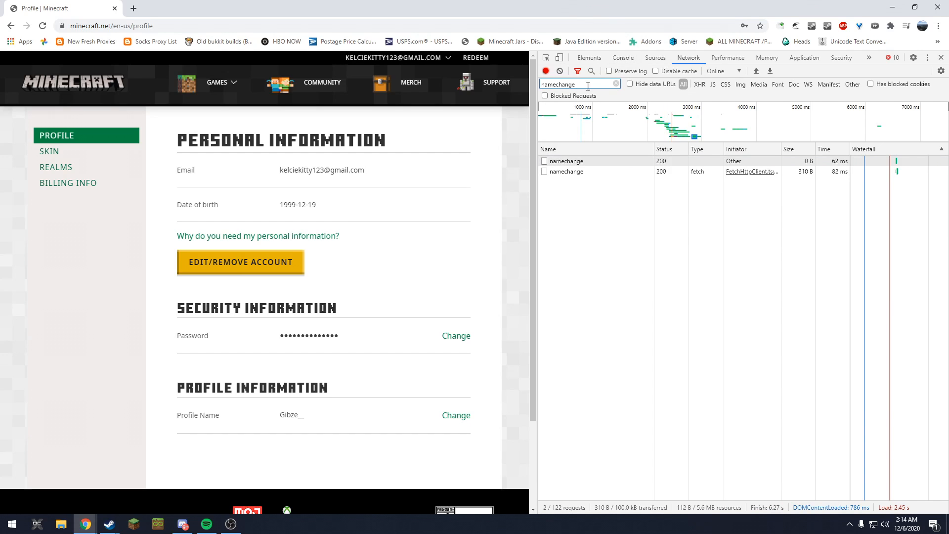
{"action": "mouse_move", "coordinate": [587, 171]}
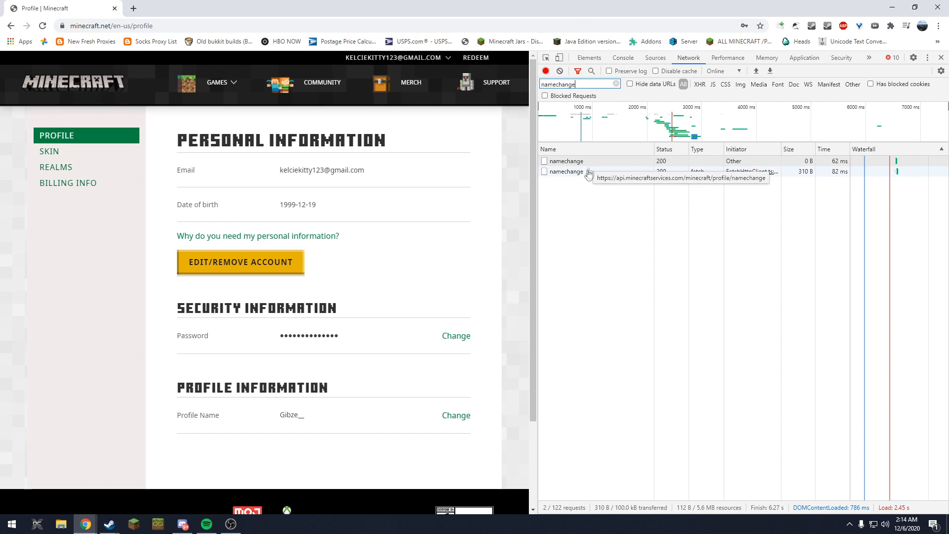
{"action": "left_click", "coordinate": [565, 160]}
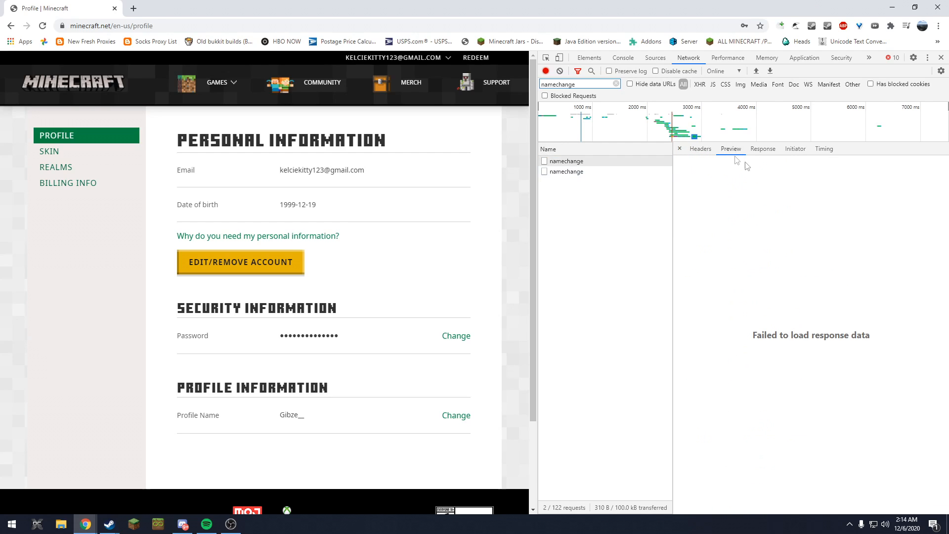
{"action": "mouse_move", "coordinate": [575, 158]}
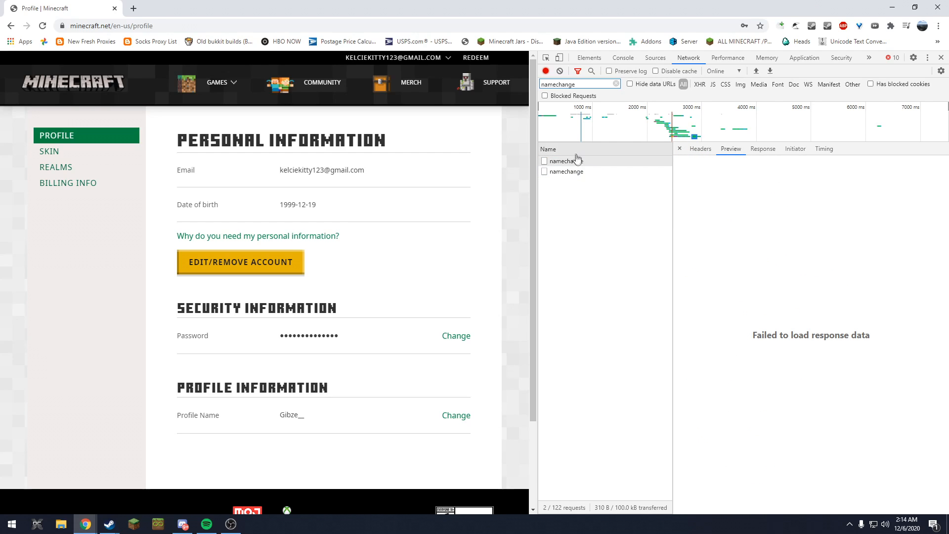
{"action": "mouse_move", "coordinate": [567, 171]}
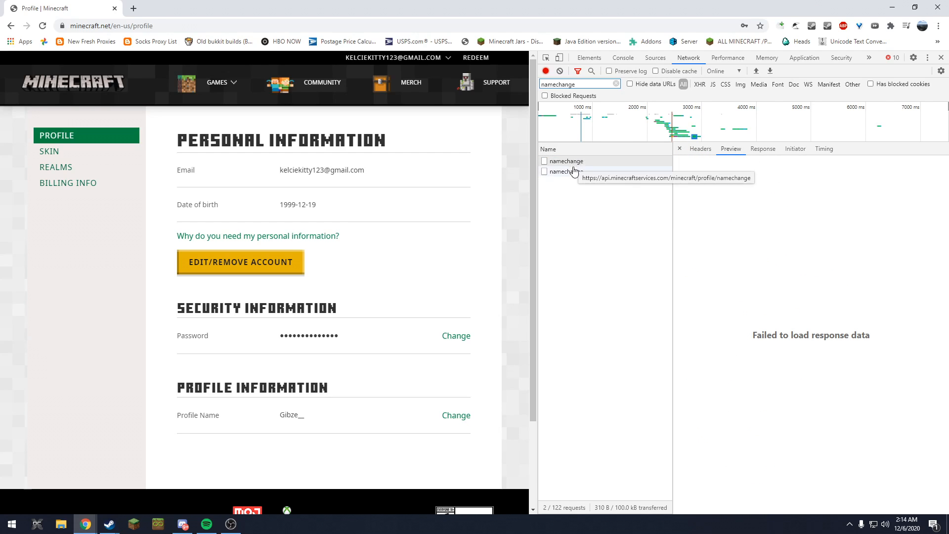
- Preview the second namechange request and expand its response to read createdAt 2015-02-10
{"action": "left_click", "coordinate": [566, 171]}
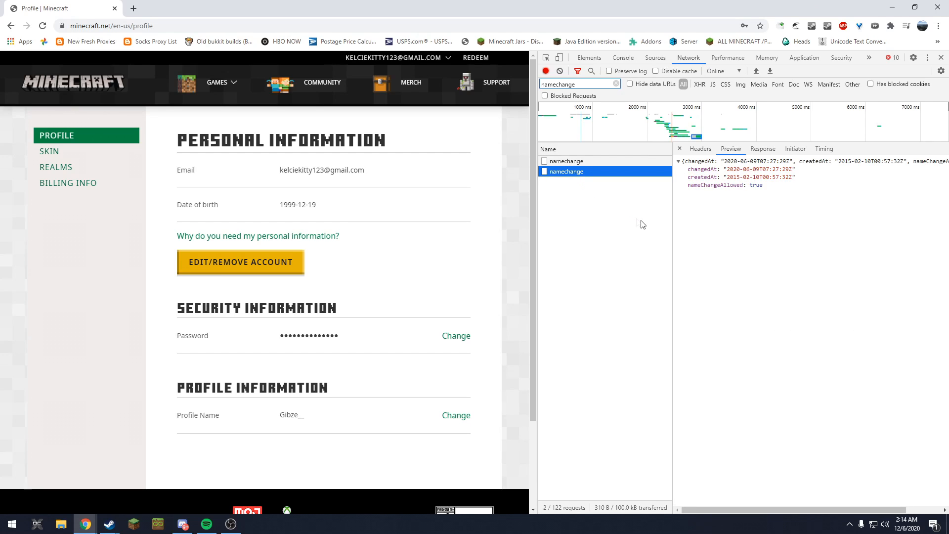
{"action": "mouse_move", "coordinate": [727, 193]}
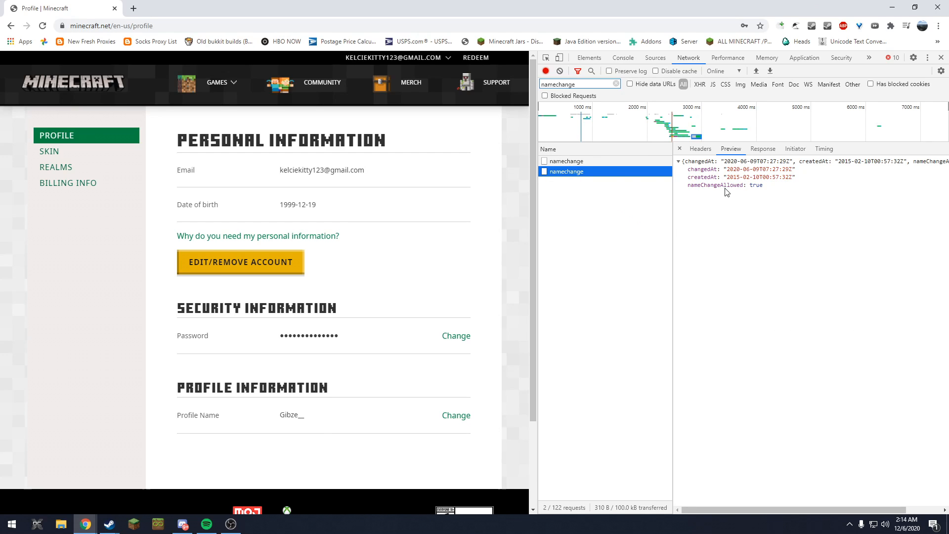
{"action": "mouse_move", "coordinate": [752, 194]}
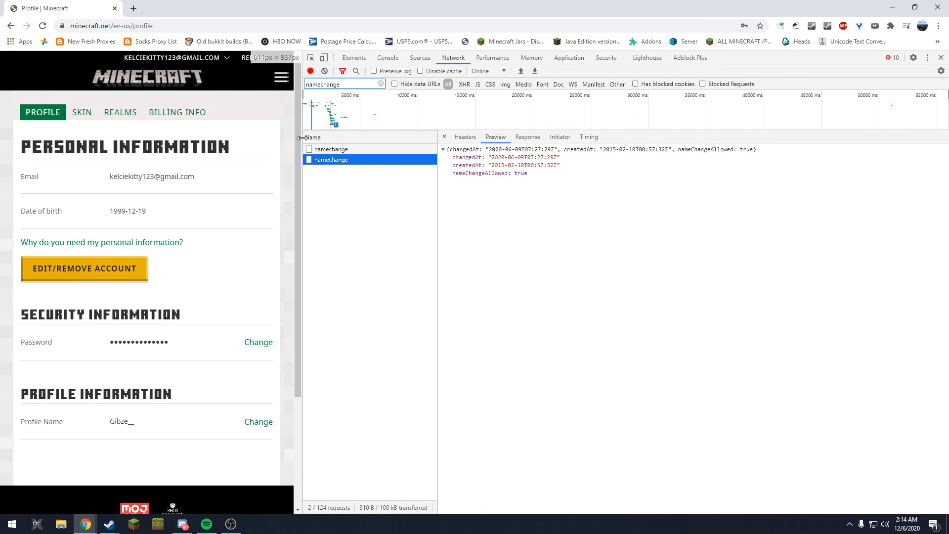
{"action": "left_click", "coordinate": [443, 150]}
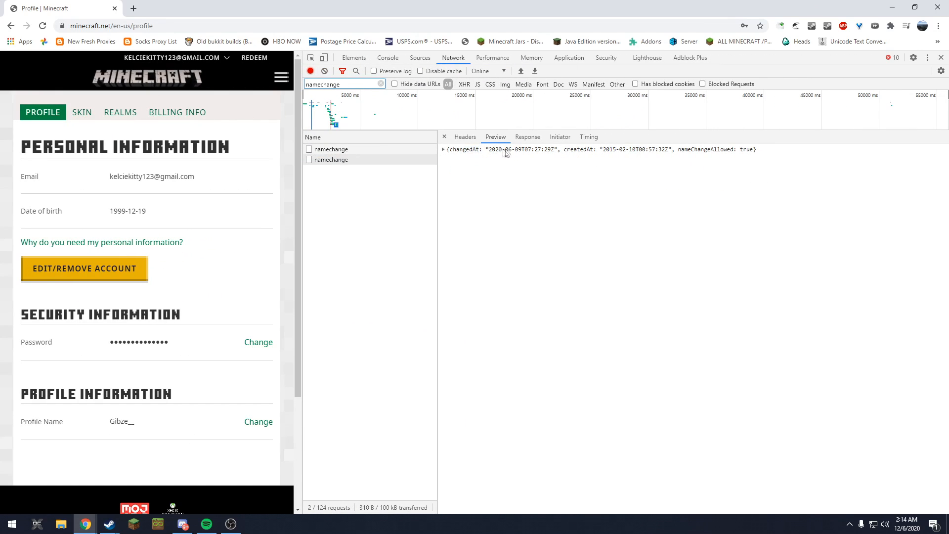
{"action": "left_click", "coordinate": [443, 149]}
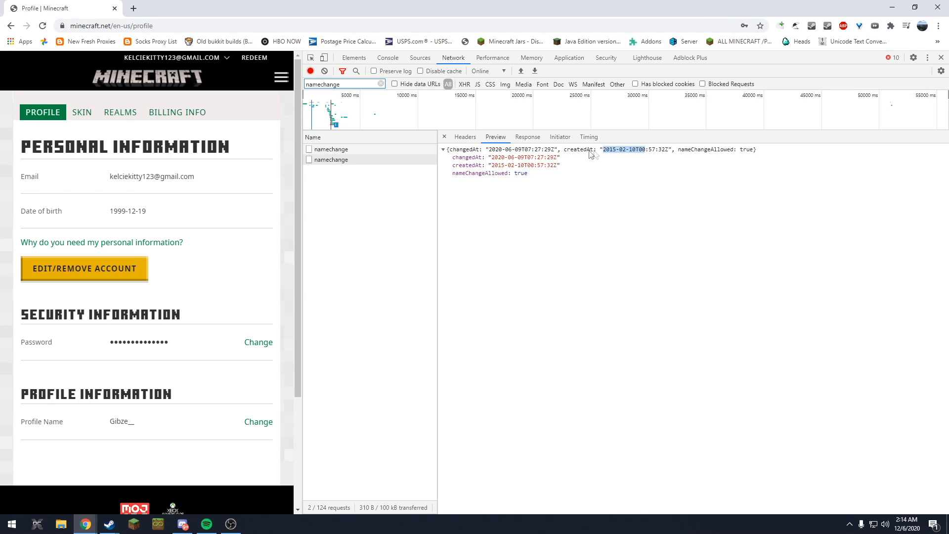
{"action": "mouse_move", "coordinate": [478, 165]}
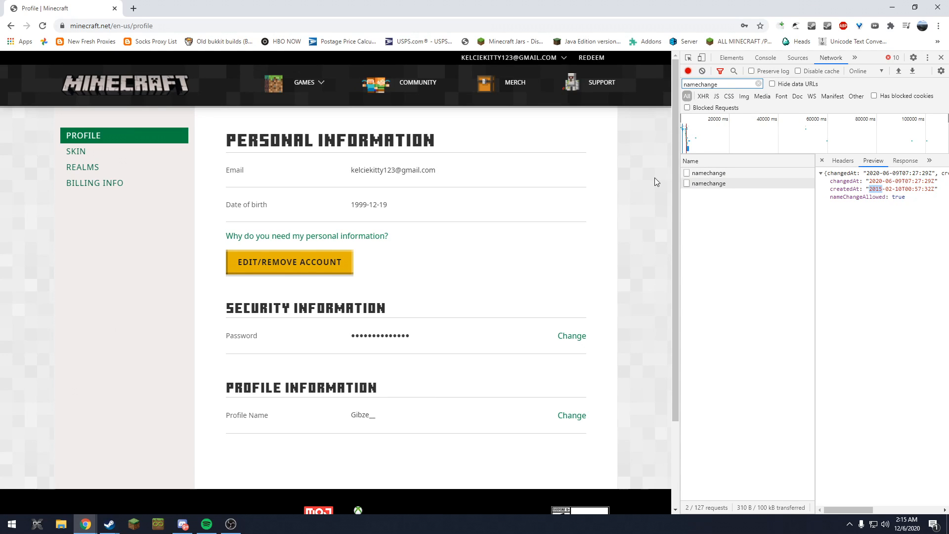
{"action": "mouse_move", "coordinate": [679, 179]}
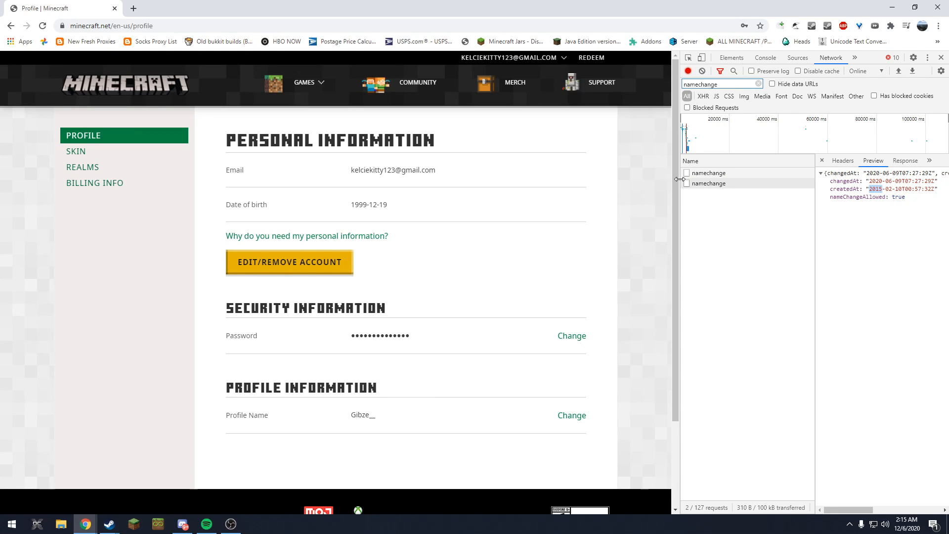